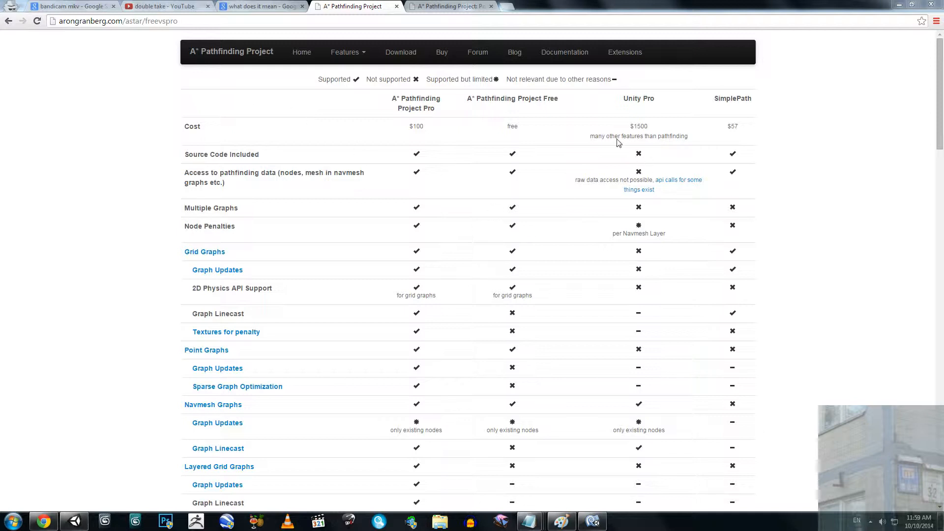
mouse_move(560, 141)
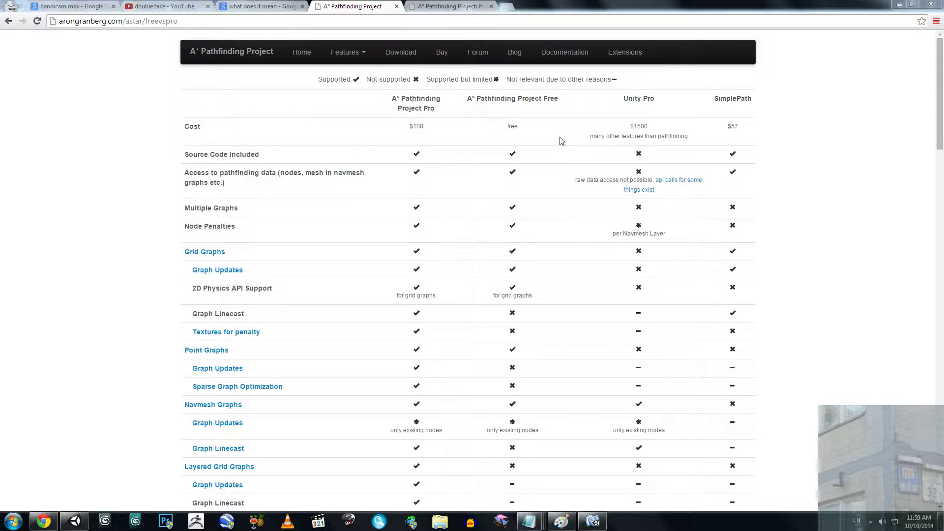
mouse_move(180, 67)
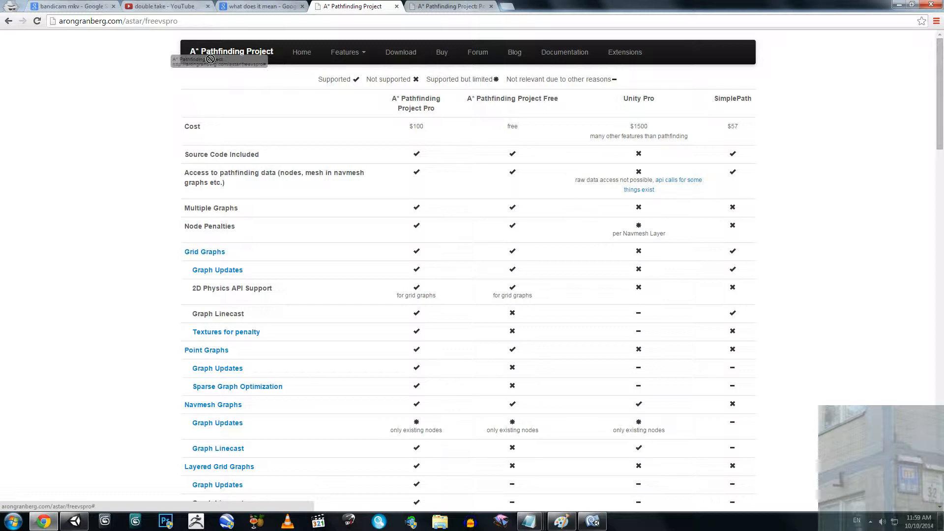
mouse_move(126, 221)
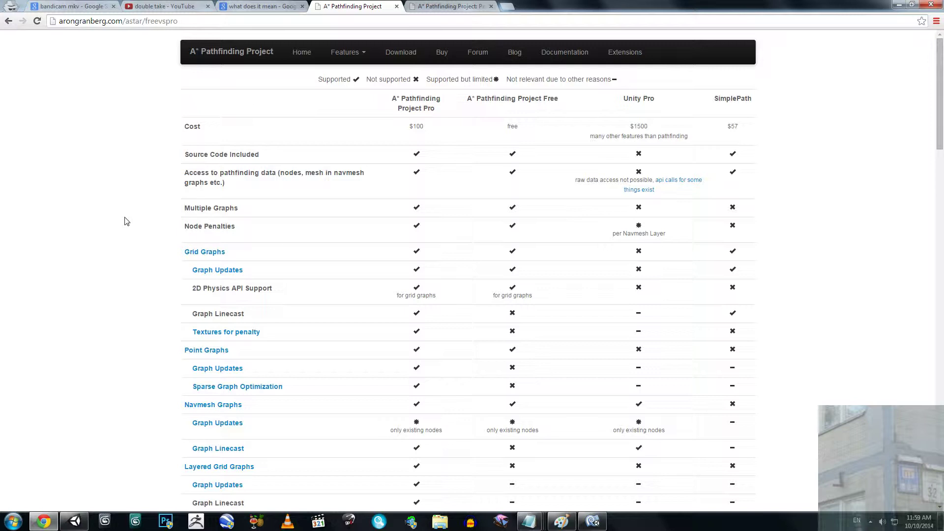
mouse_move(482, 123)
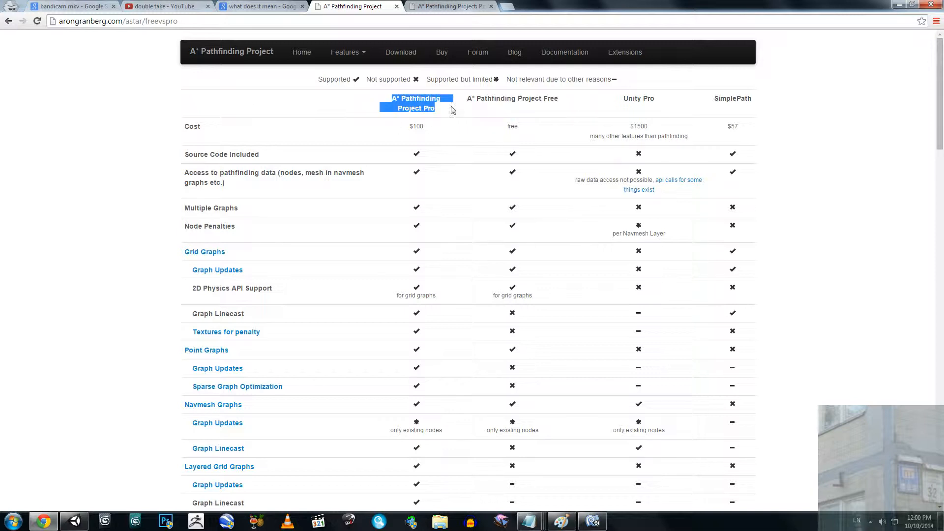
mouse_move(159, 357)
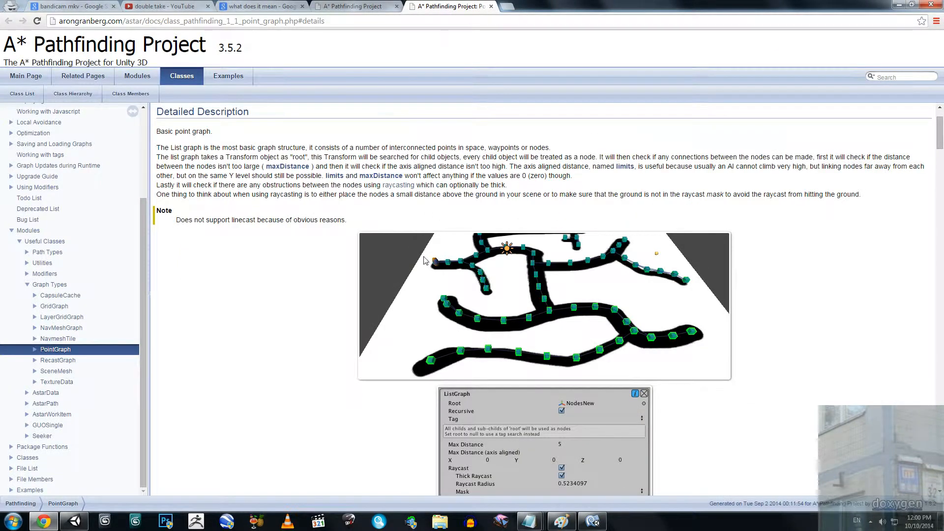
mouse_move(572, 311)
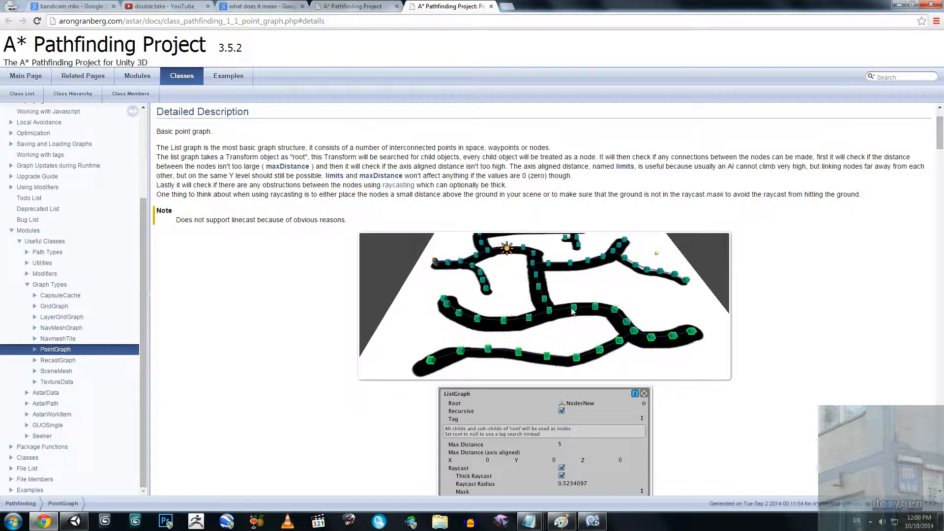
mouse_move(555, 307)
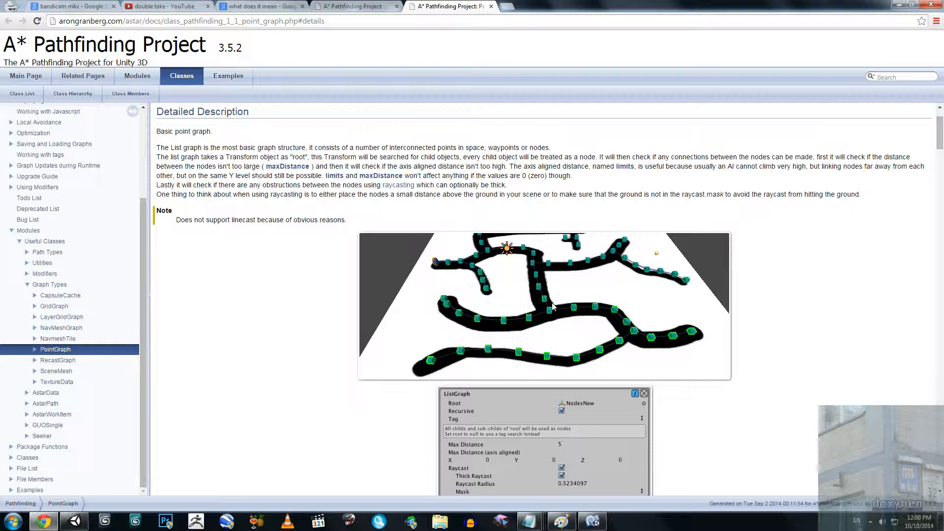
mouse_move(476, 327)
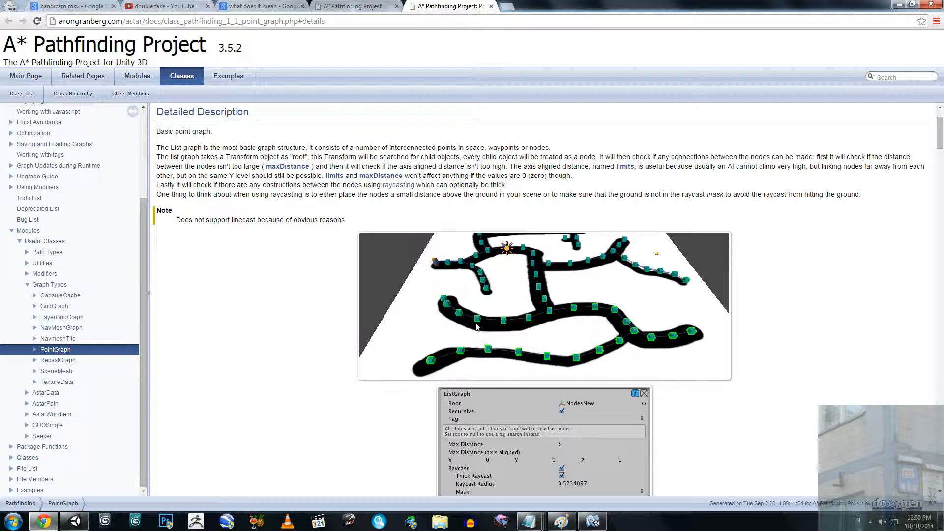
mouse_move(403, 327)
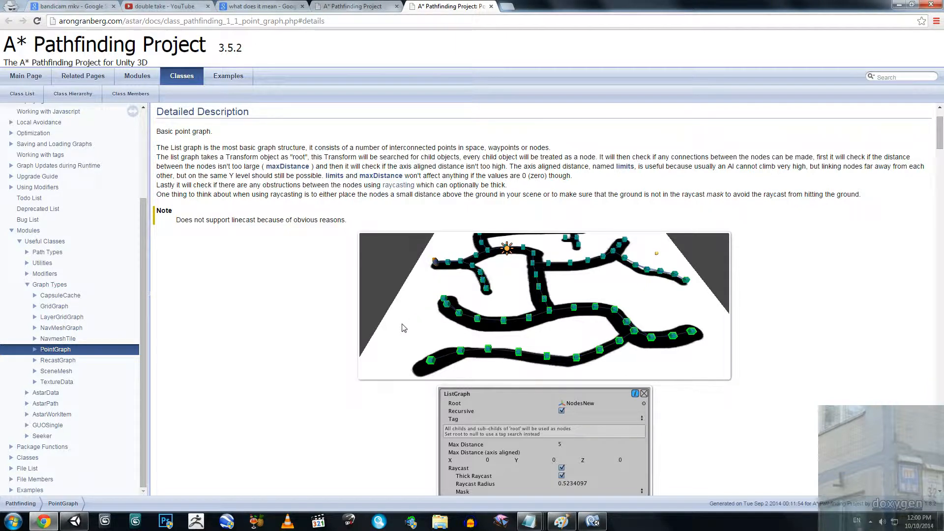
Step: Scroll up the A* Pathfinding Project documentation page
scroll("up", 3)
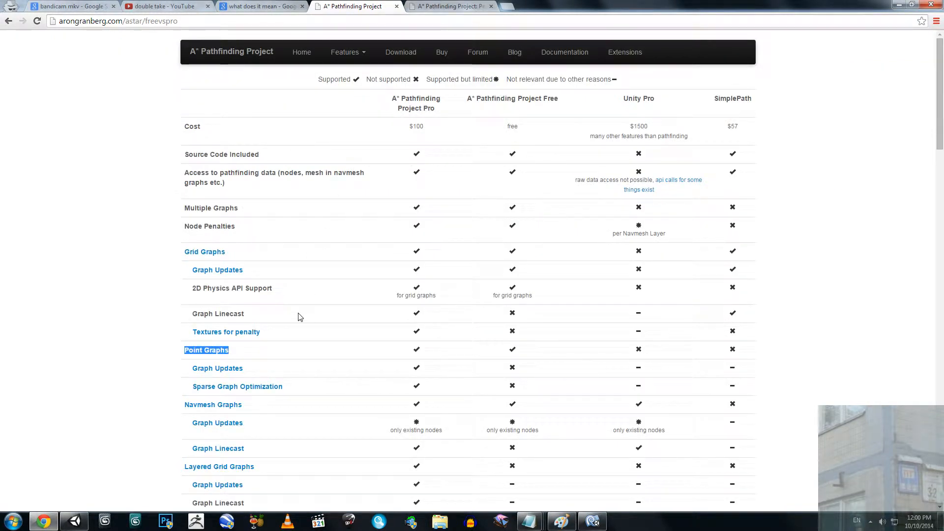
mouse_move(287, 340)
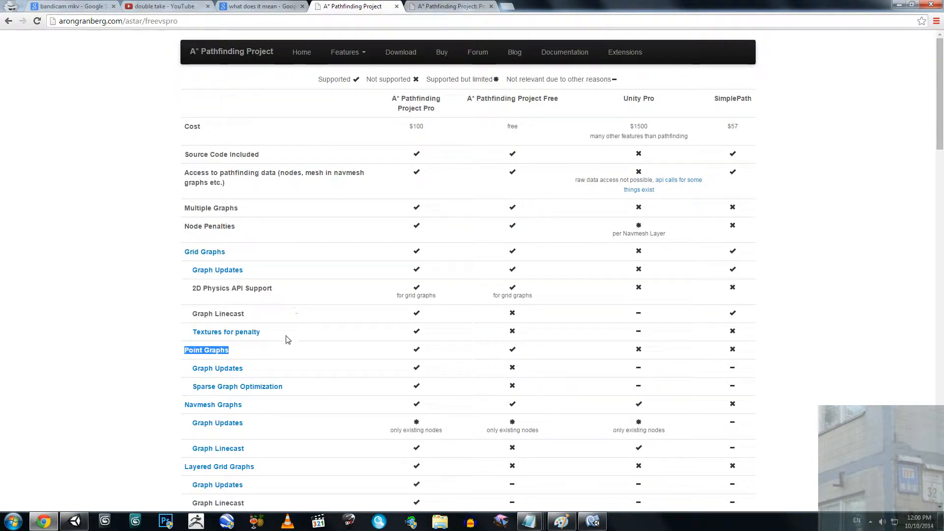
mouse_move(217, 367)
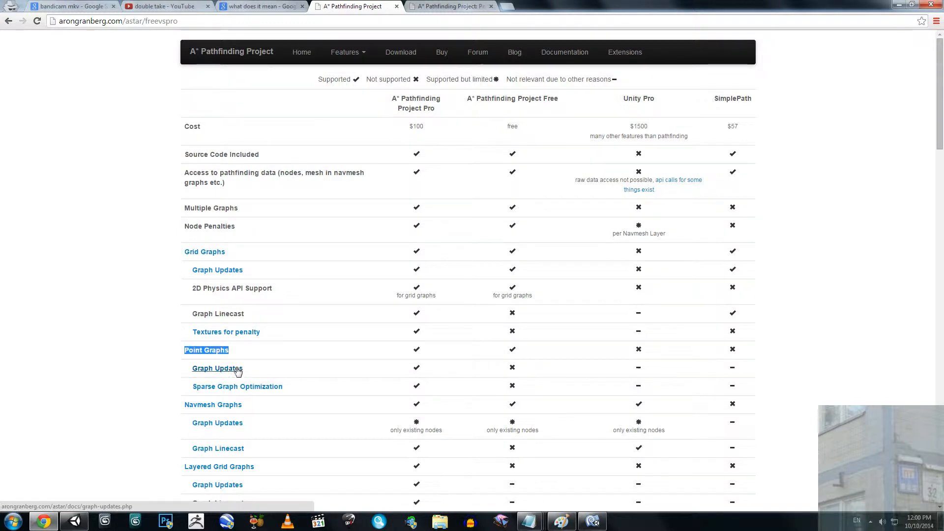
Step: Switch from the comparison table to the Unity scene with linked node cubes
left_click(73, 521)
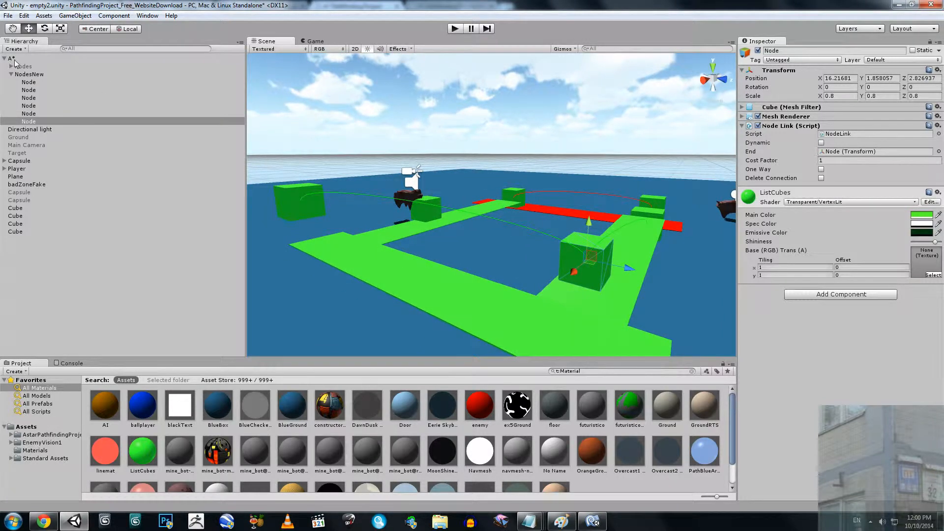
Step: Select the A* object to view its PointGraph rooted at NodesNew, then return to Chrome
left_click(10, 59)
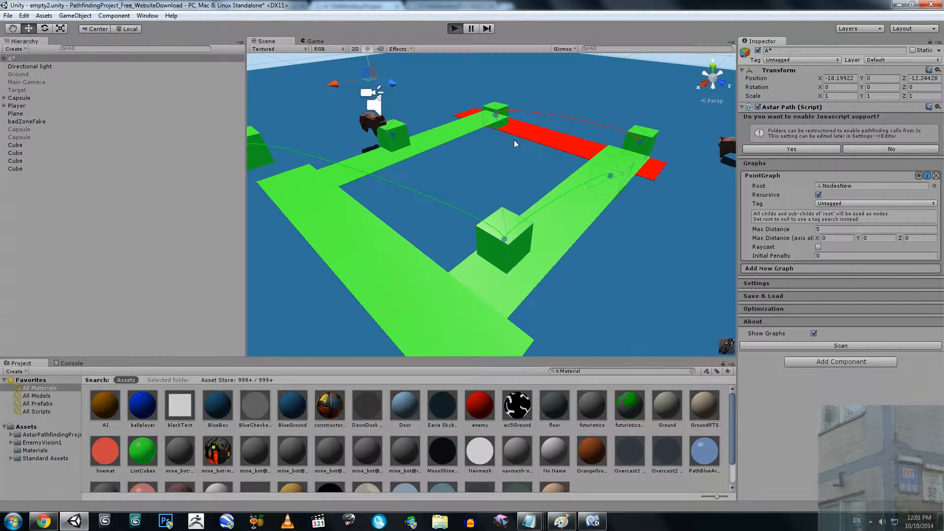
left_click(454, 29)
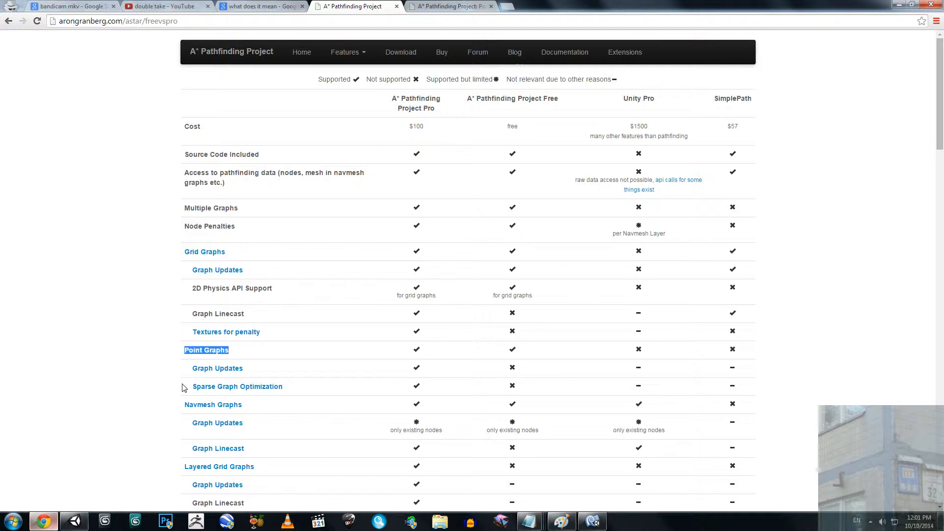
Step: Highlight the Point Graphs Graph Updates row that the Free version lacks
double_click(217, 368)
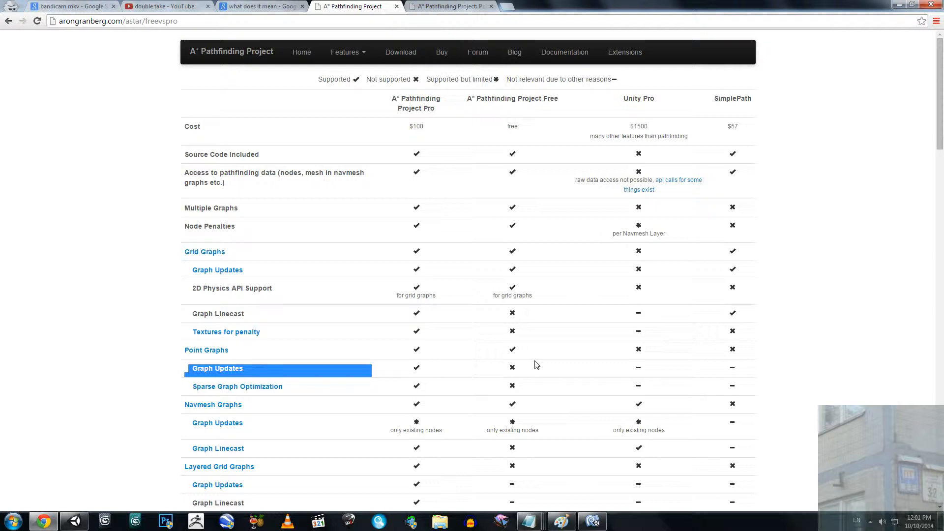
mouse_move(507, 372)
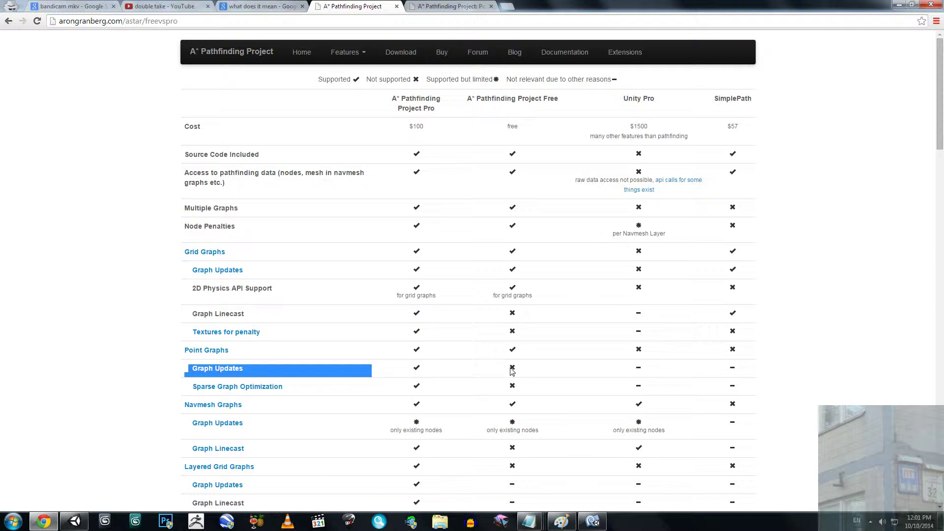
mouse_move(68, 506)
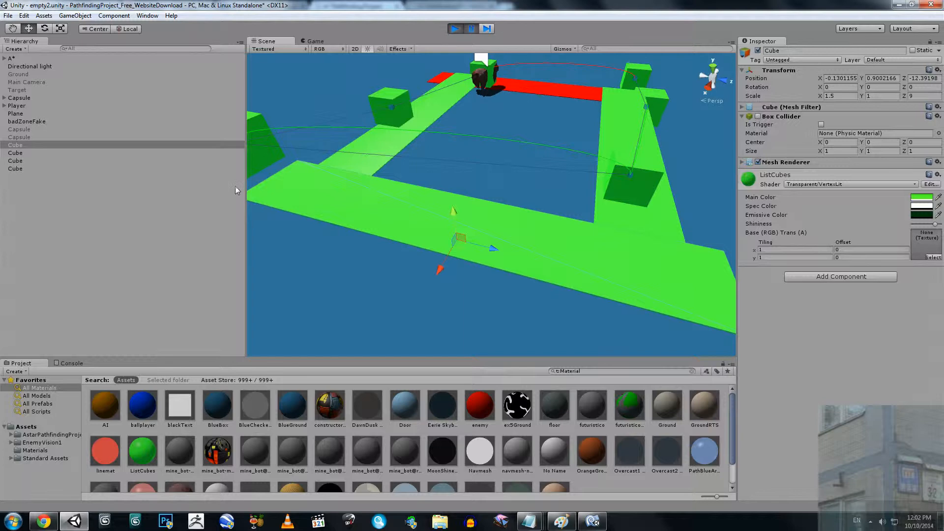
mouse_move(10, 89)
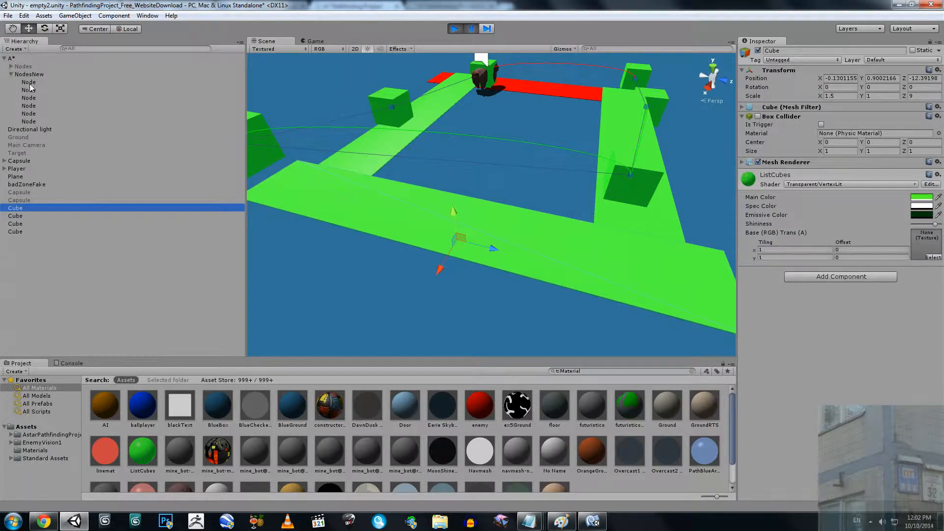
Step: Select the last node under NodesNew to show its Node Link script, and stop Play mode
left_click(29, 82)
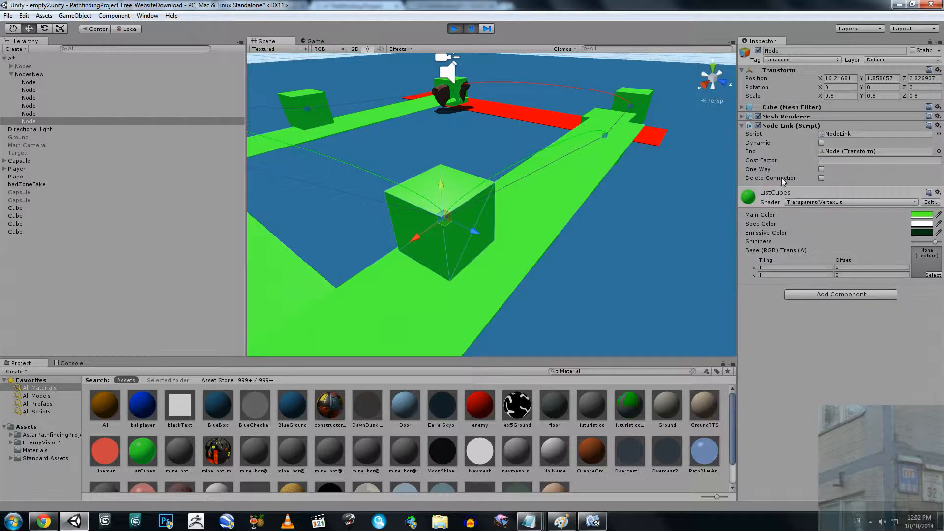
left_click(455, 29)
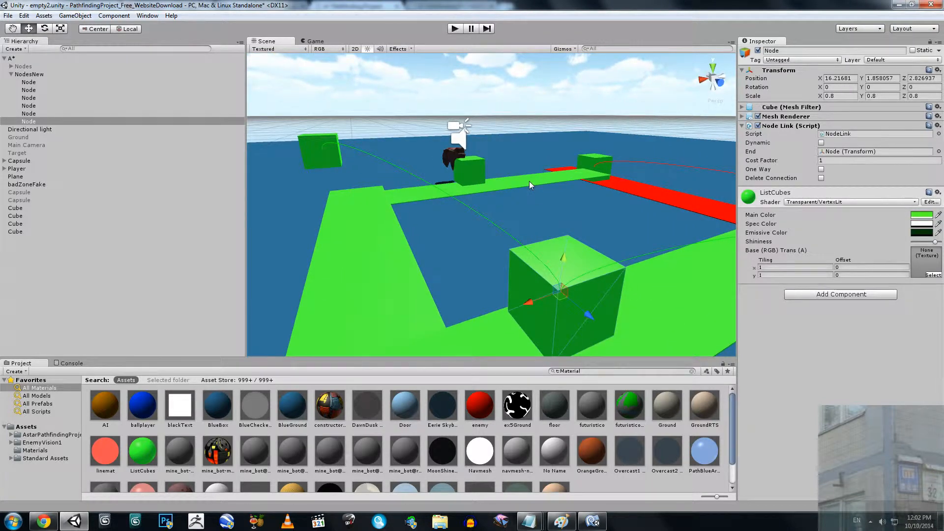
mouse_move(489, 190)
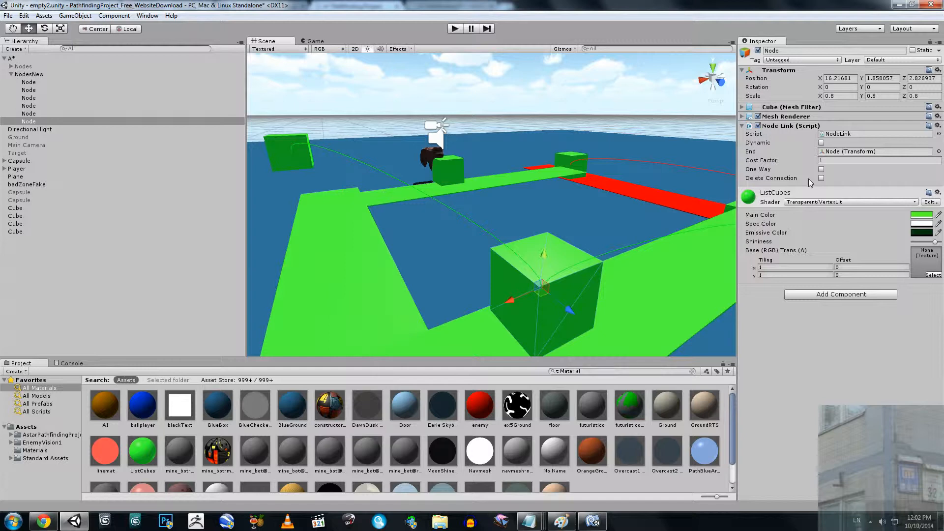
mouse_move(818, 185)
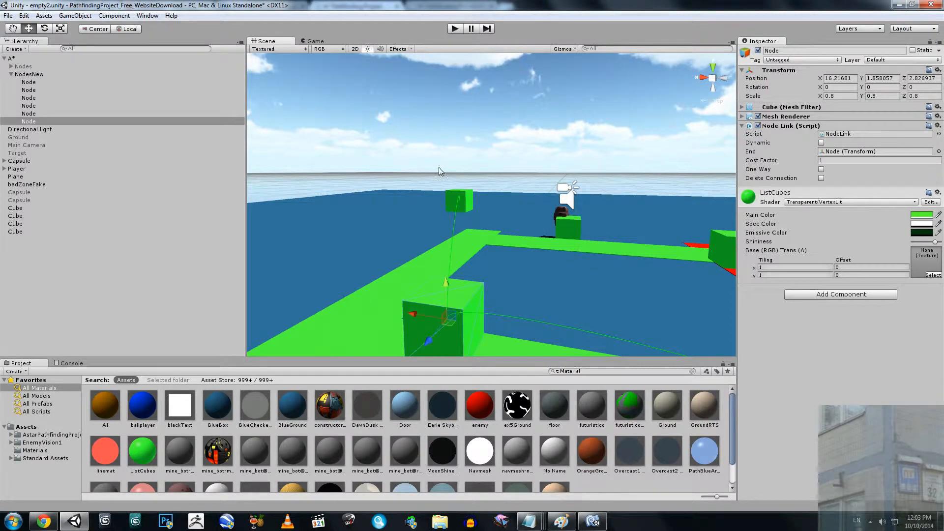
mouse_move(448, 174)
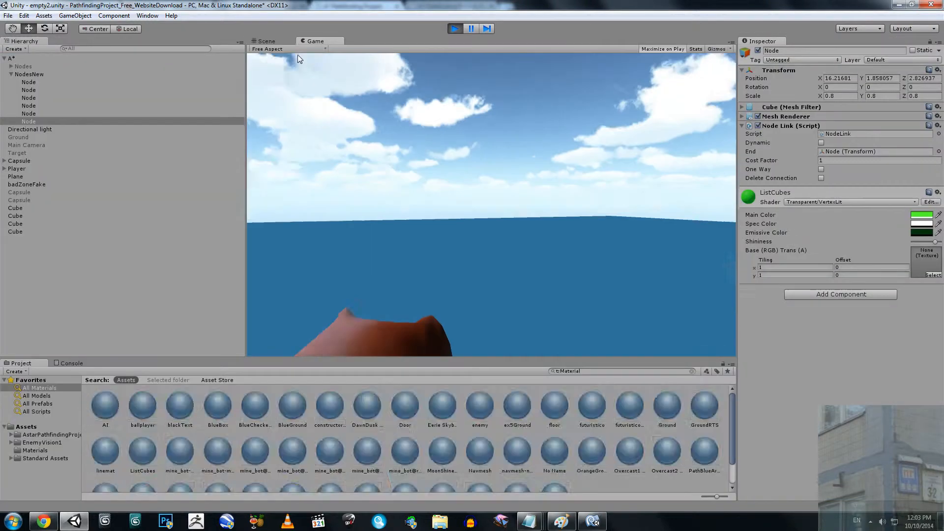
Step: Switch to the Scene view to watch agents moving along the node-linked paths
left_click(266, 41)
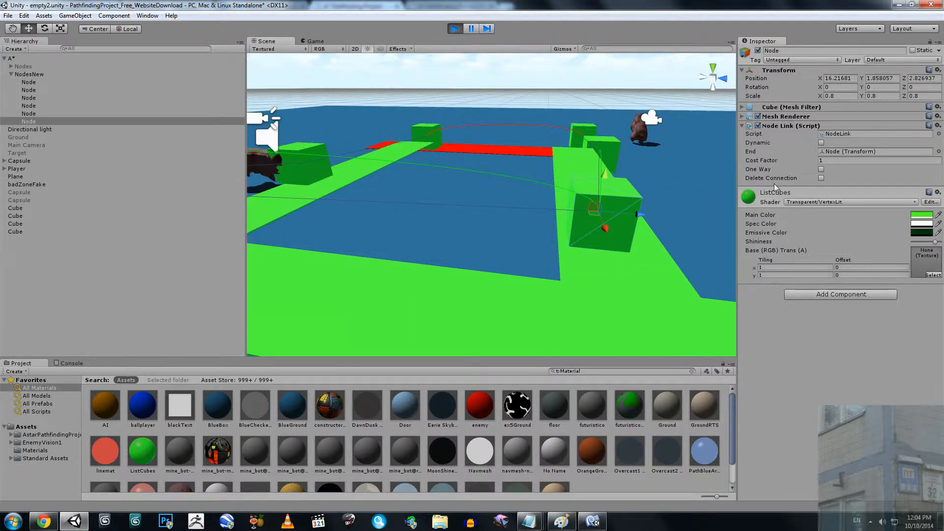
Step: Enable Delete Connection on the running node link, check the Game view, then return to Chrome
left_click(820, 178)
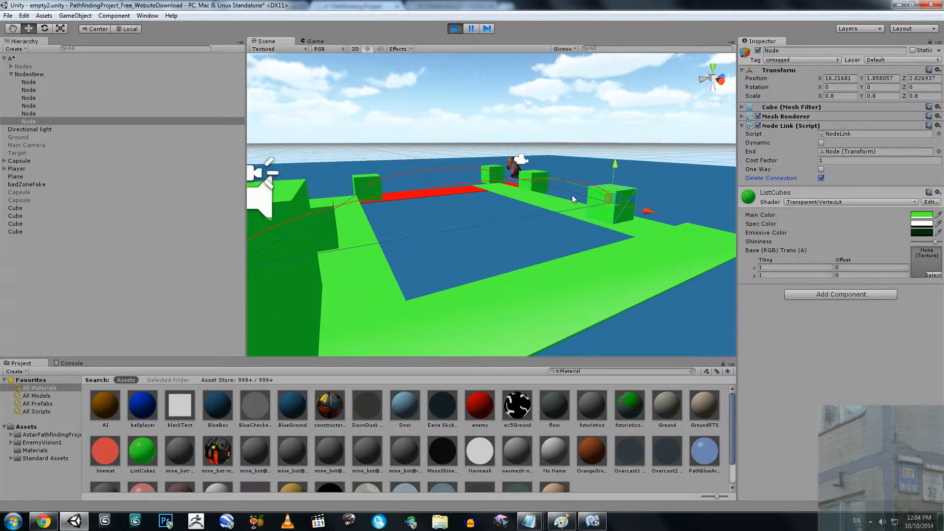
left_click(313, 41)
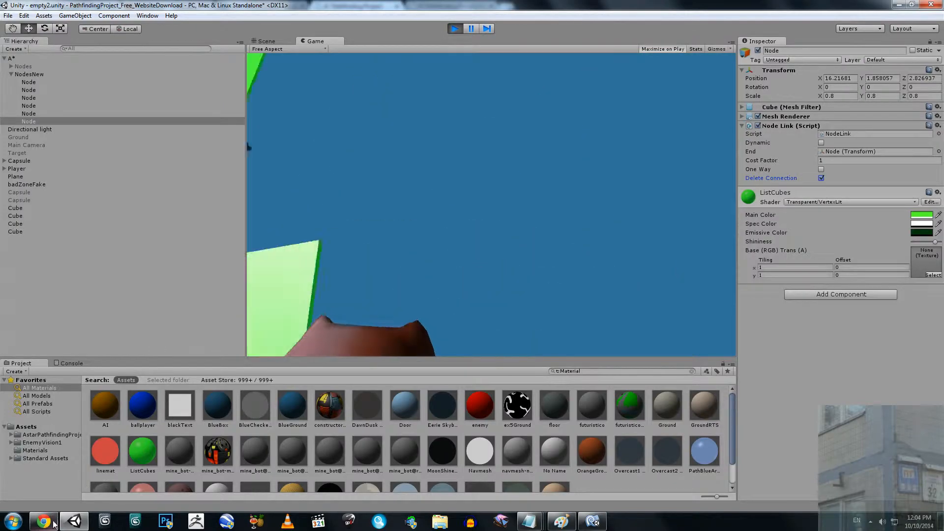
left_click(43, 520)
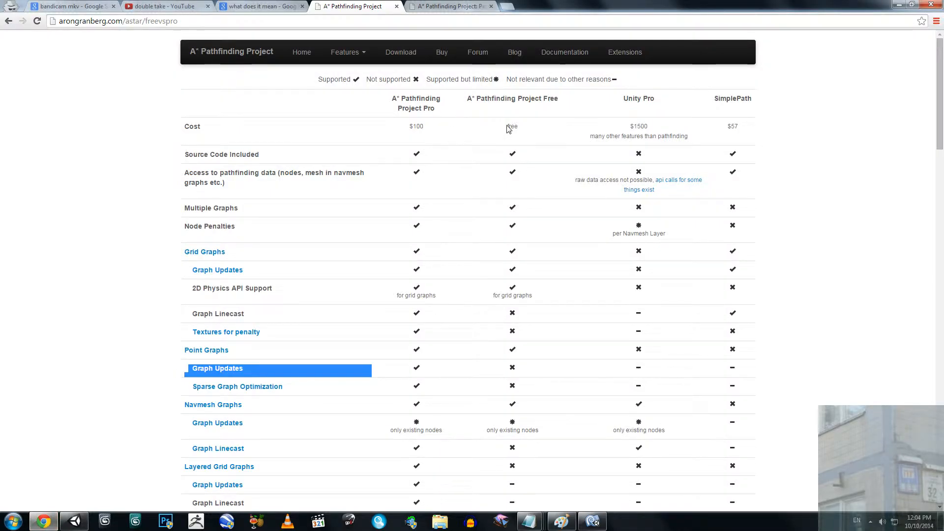
double_click(415, 126)
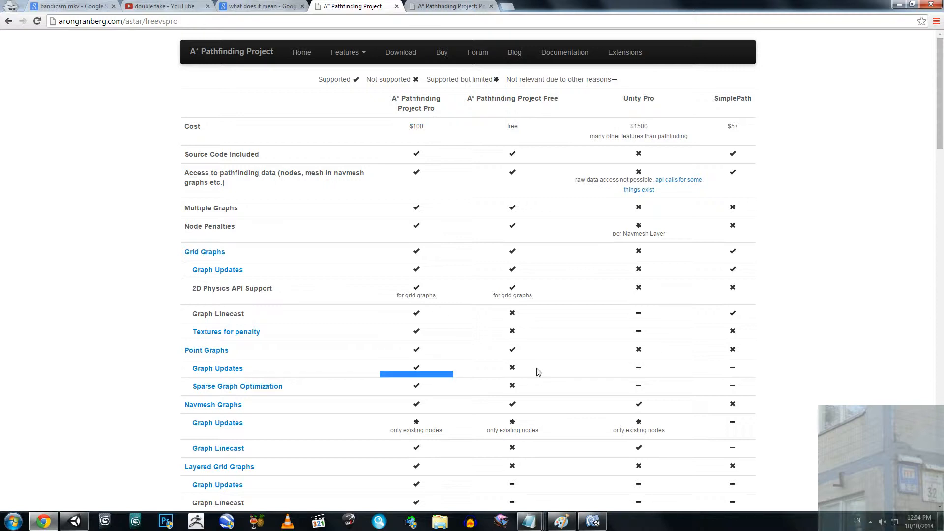
mouse_move(380, 373)
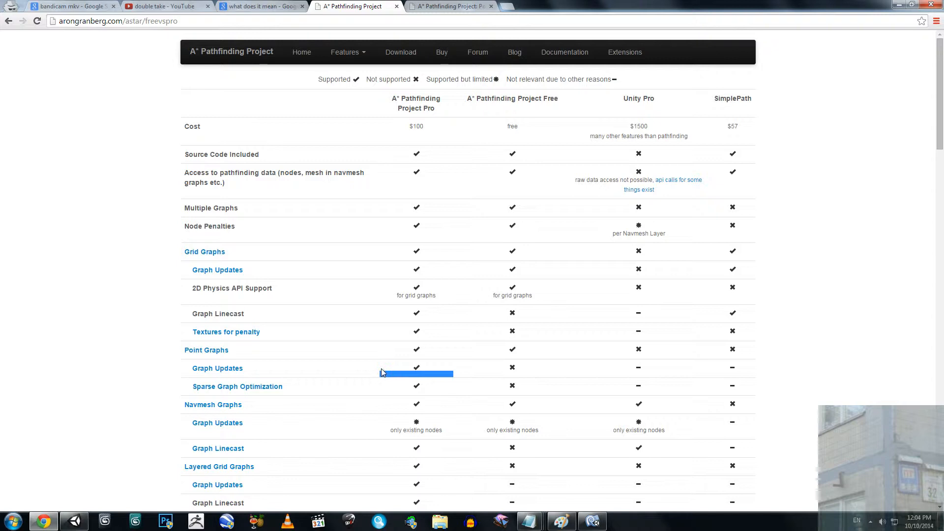
mouse_move(387, 365)
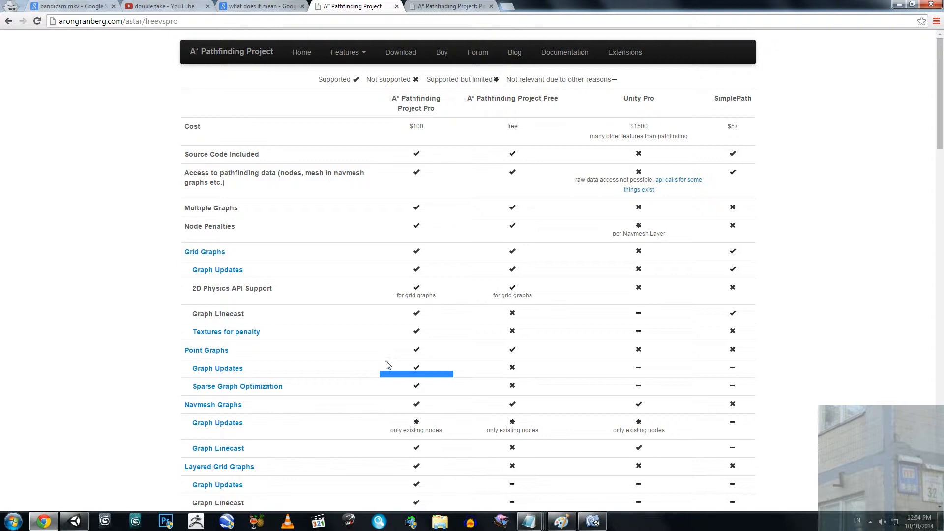
mouse_move(253, 365)
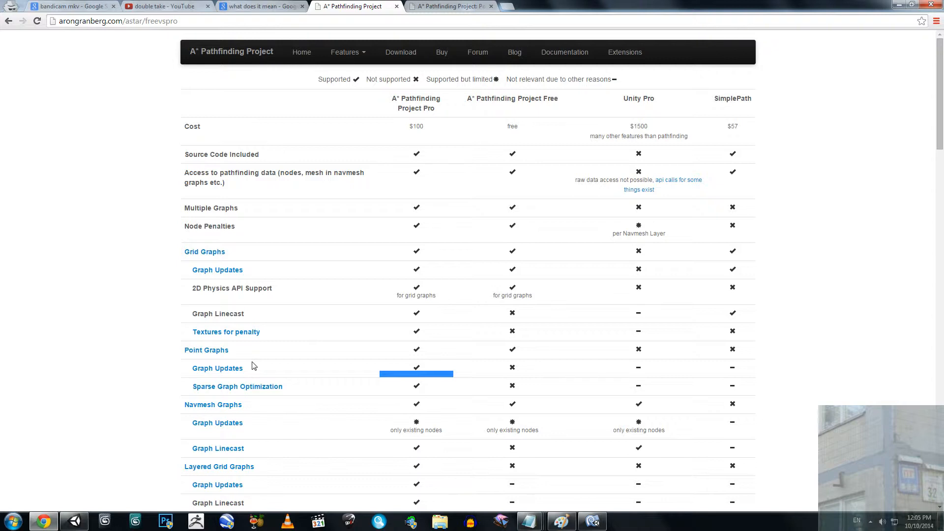
mouse_move(224, 377)
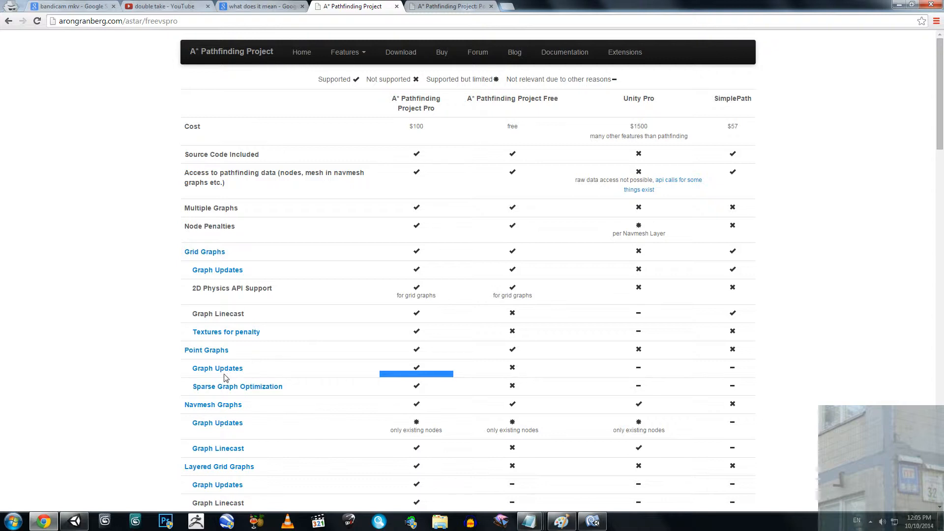
mouse_move(104, 468)
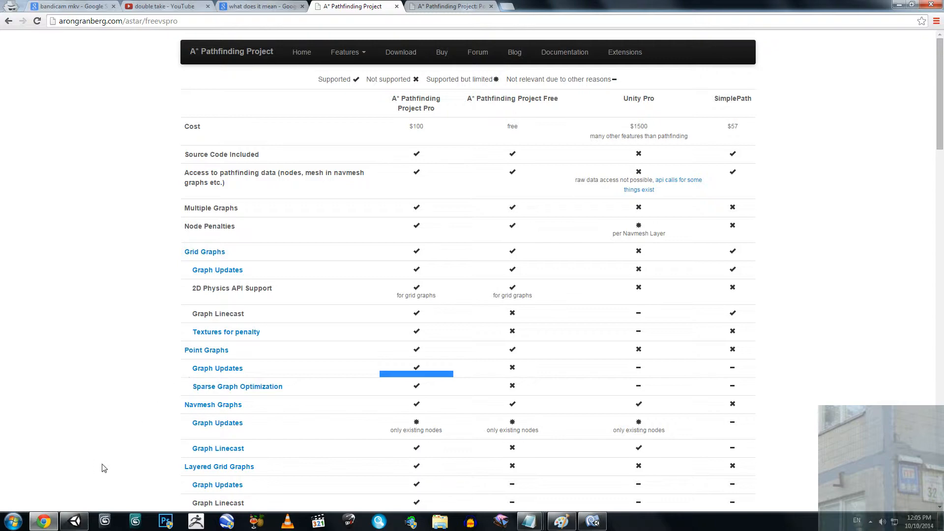
left_click(74, 521)
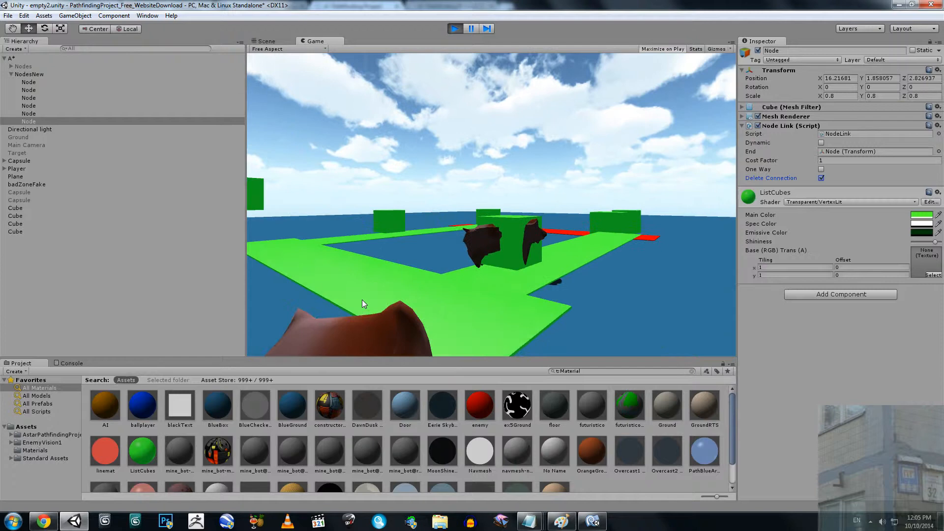
Step: Switch to the Scene view during play and enable Dynamic on the node's link
left_click(266, 41)
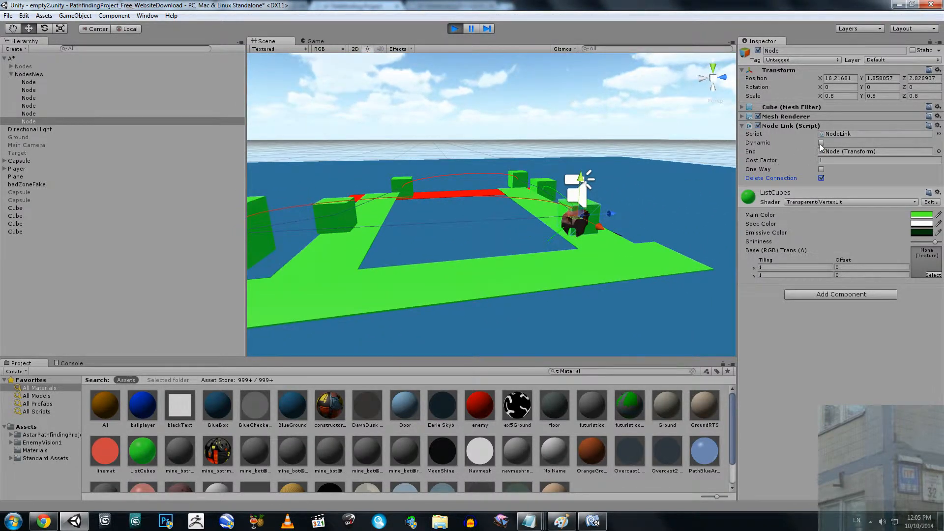
left_click(821, 143)
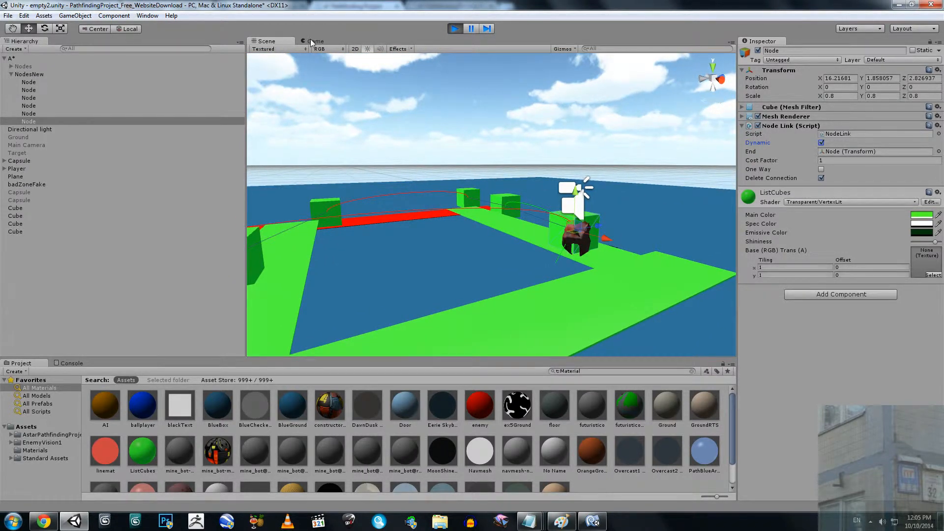
Step: Check the Dynamic link in the Game view, return to Scene view, and make the second node Dynamic
left_click(314, 41)
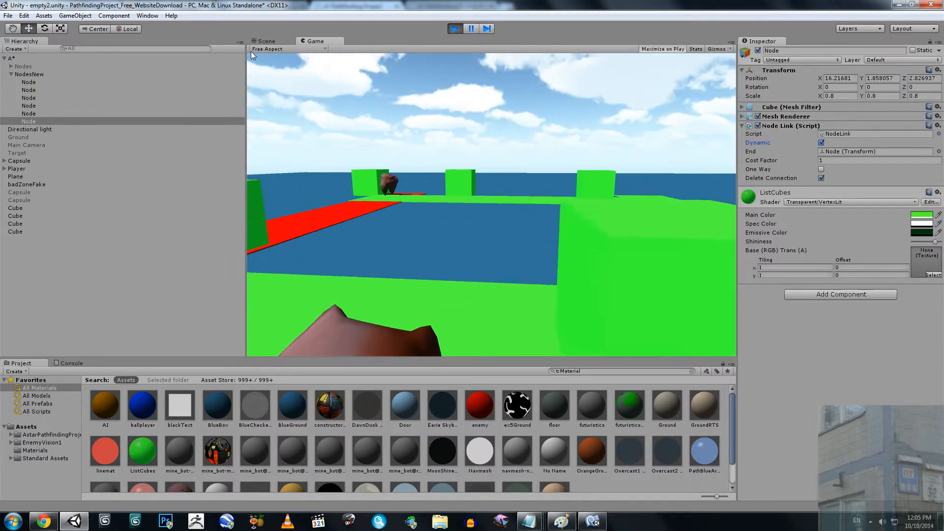
left_click(265, 41)
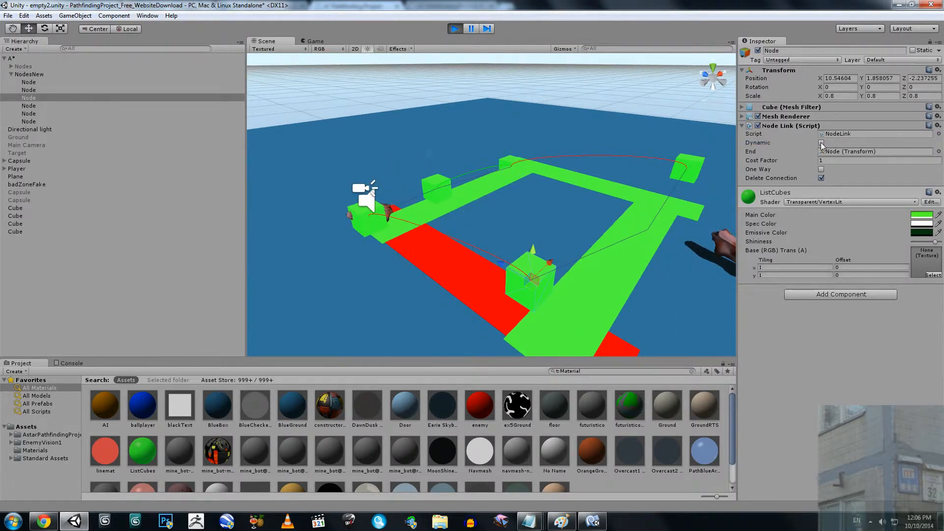
left_click(821, 143)
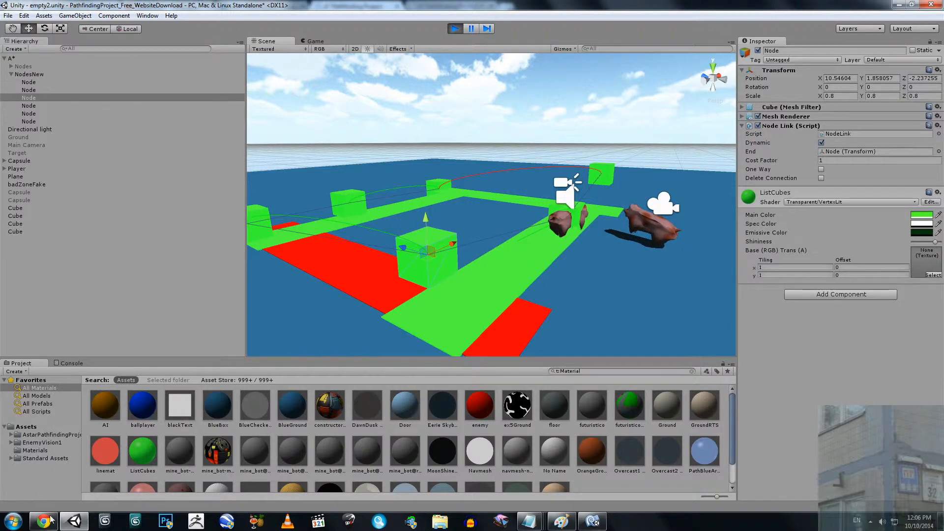
Step: Switch to the A* Pathfinding Project comparison page in Chrome
left_click(41, 521)
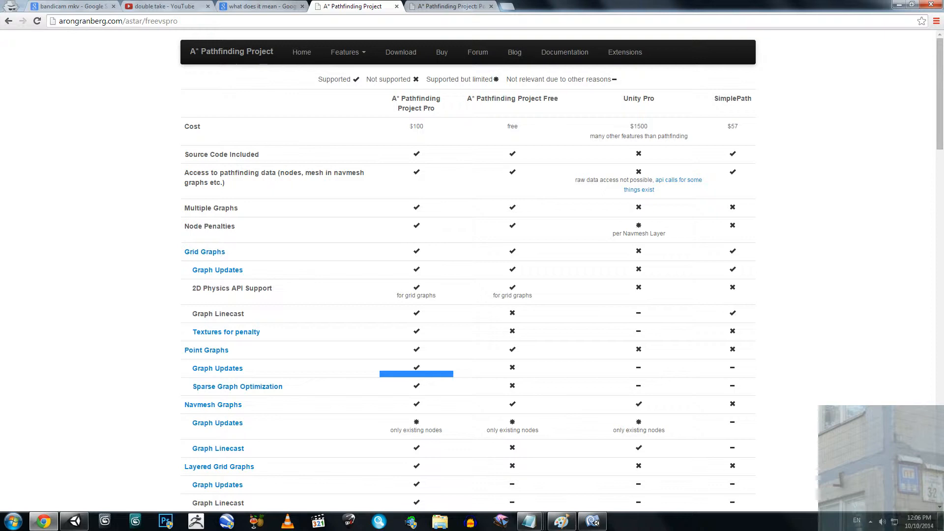
mouse_move(539, 373)
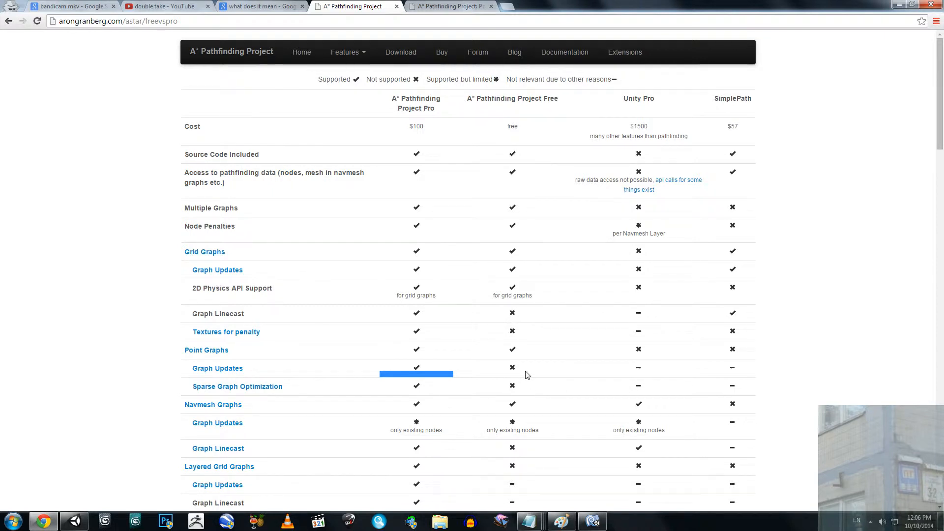
mouse_move(563, 432)
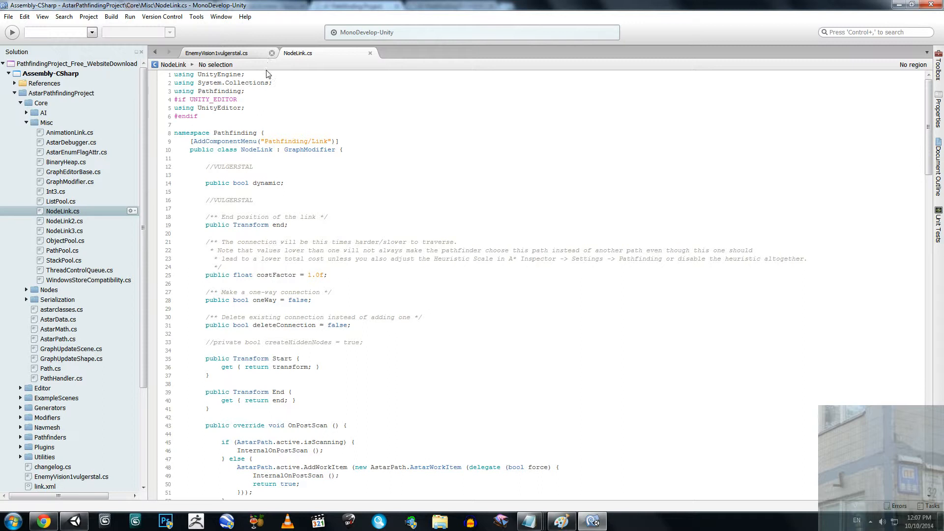
Step: Close EnemyVision1vulgerstal.cs and highlight the public bool dynamic declaration in NodeLink.cs
left_click(271, 53)
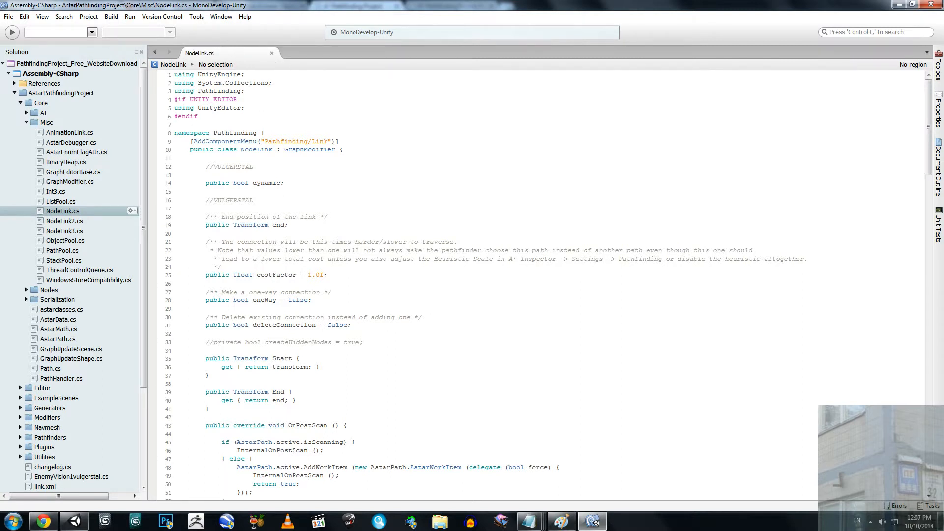
left_click_drag(205, 166, 253, 200)
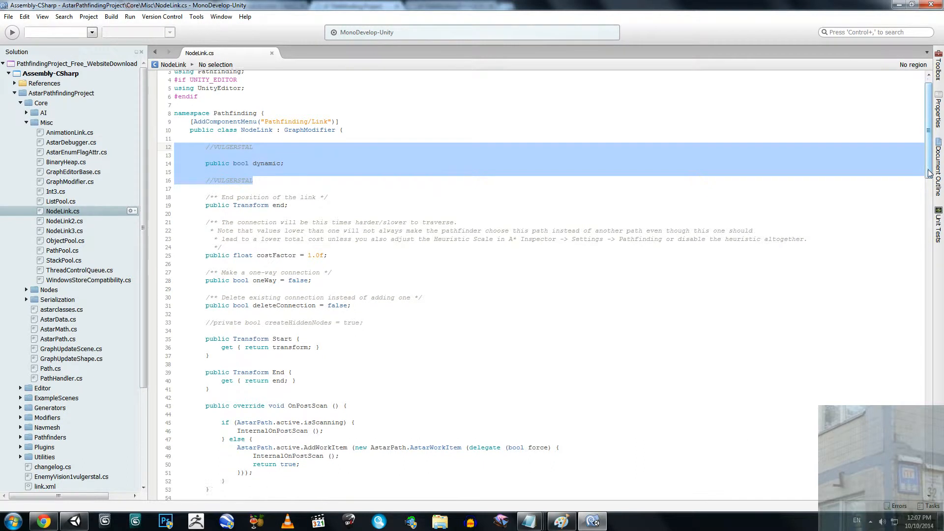
scroll("down", 3)
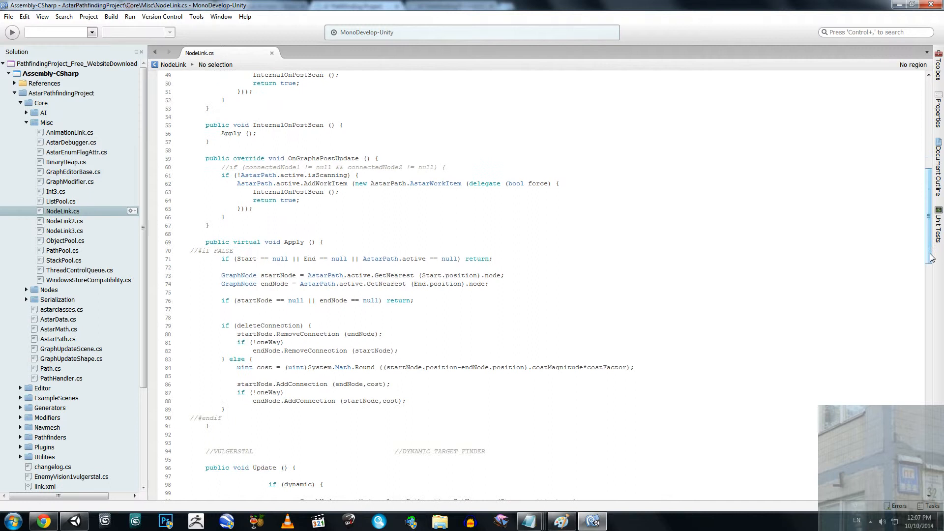
scroll("down", 3)
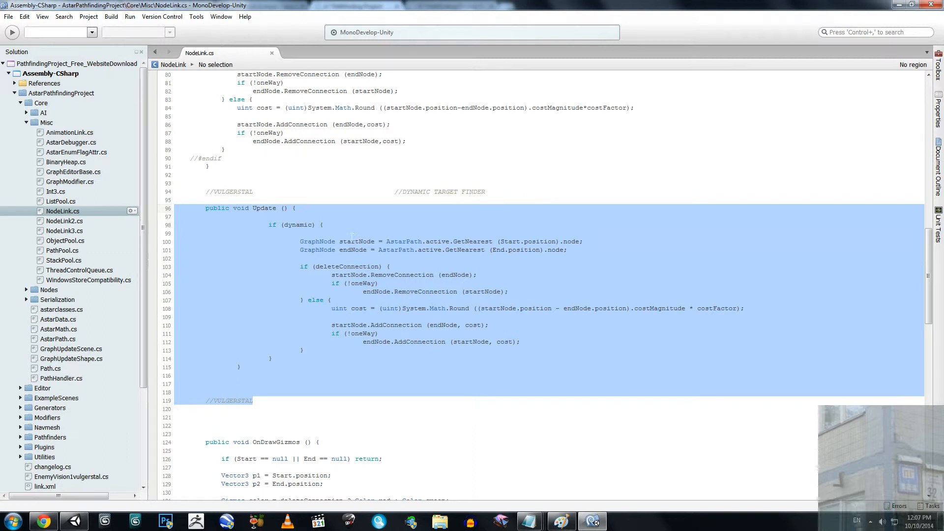
left_click(282, 225)
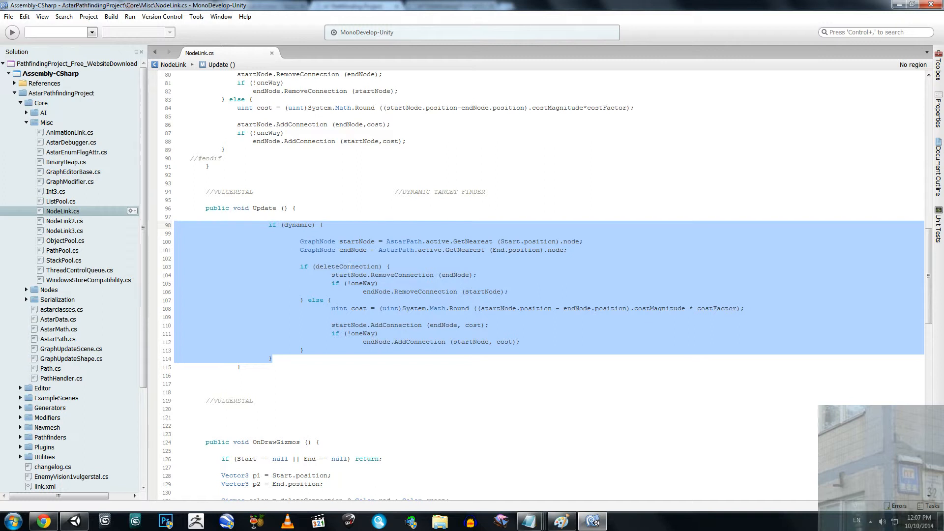
mouse_move(400, 274)
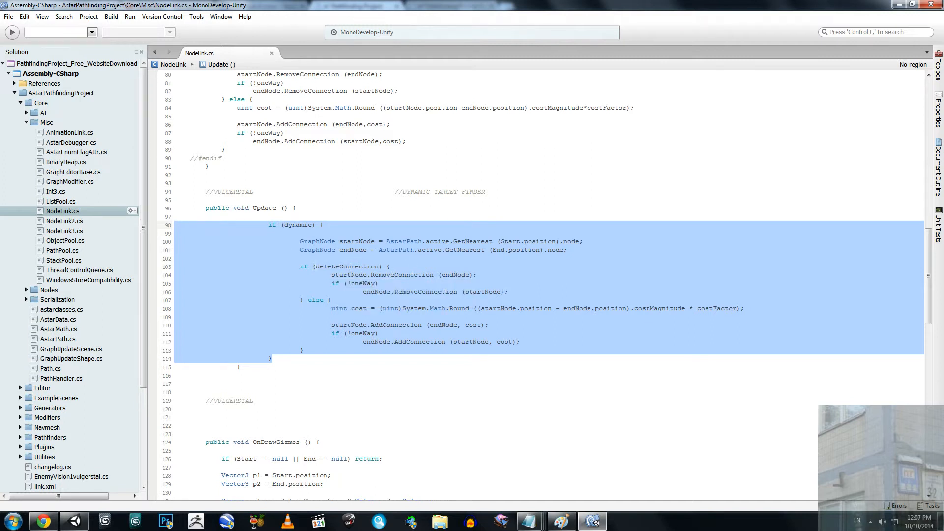
mouse_move(342, 266)
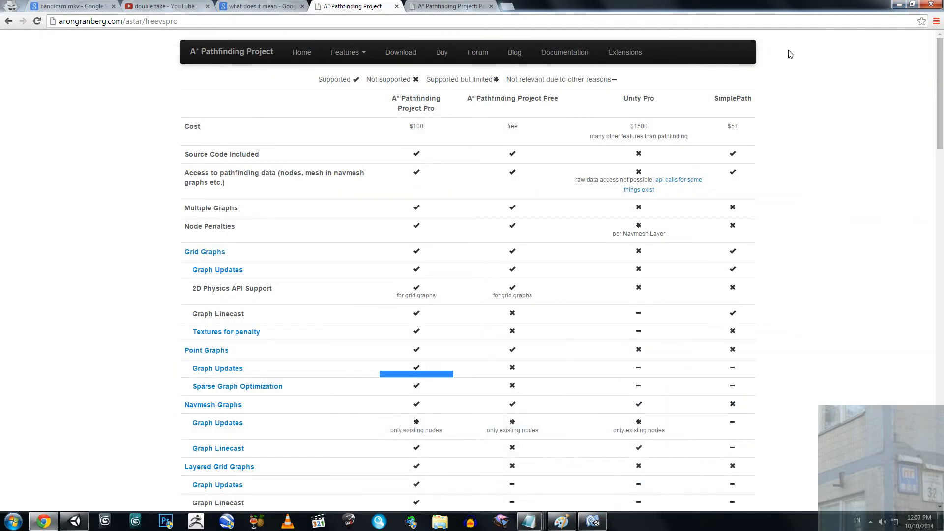
mouse_move(708, 51)
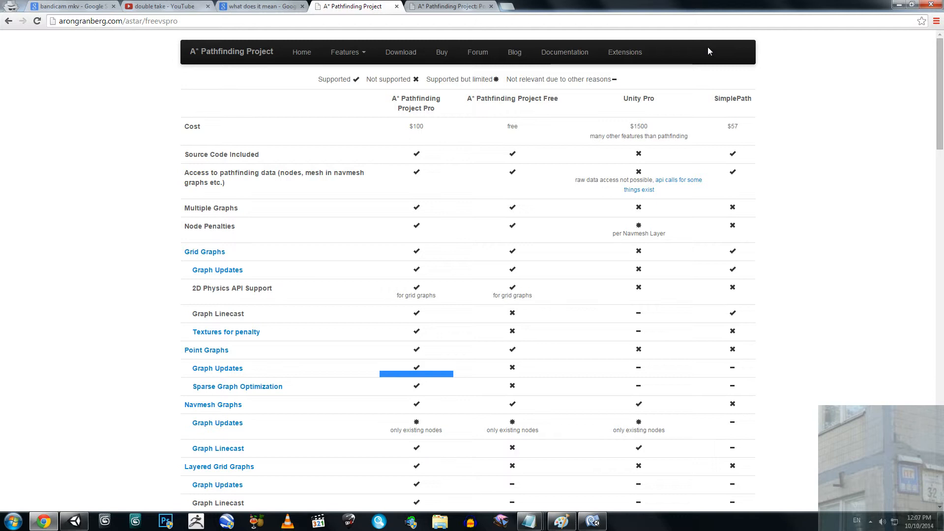
mouse_move(712, 138)
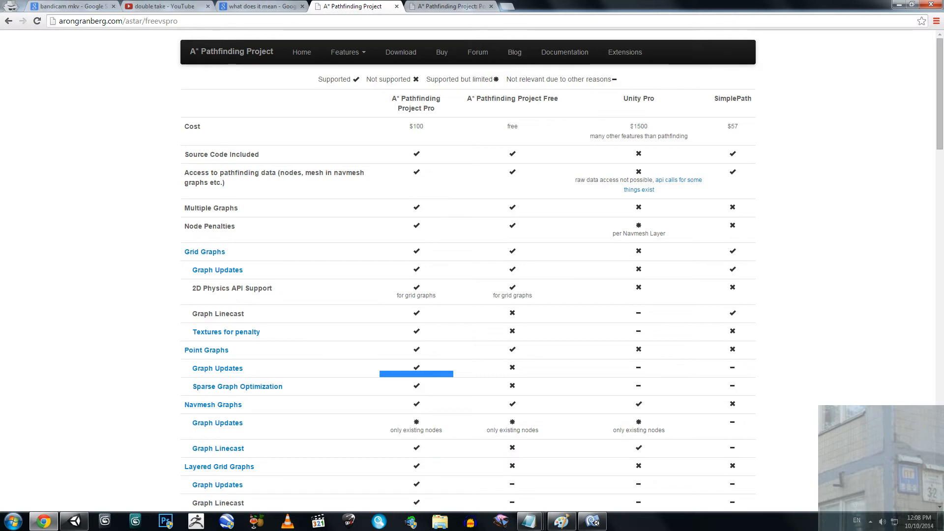
mouse_move(111, 341)
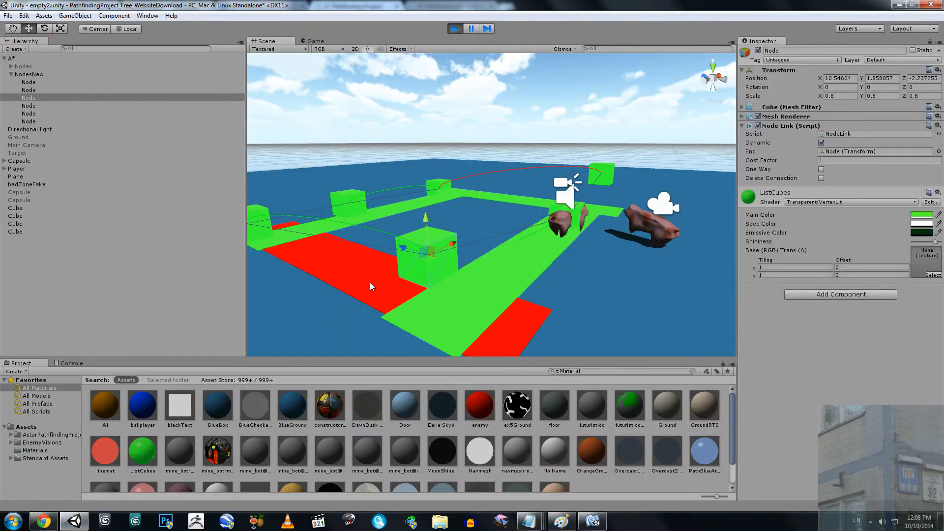
mouse_move(429, 182)
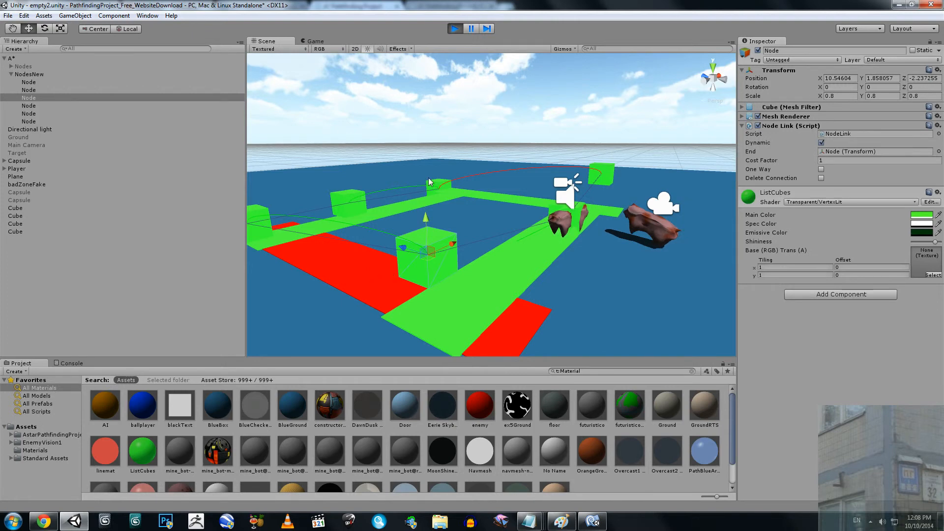
Step: Show the empty Console panel beneath the running scene
left_click(71, 363)
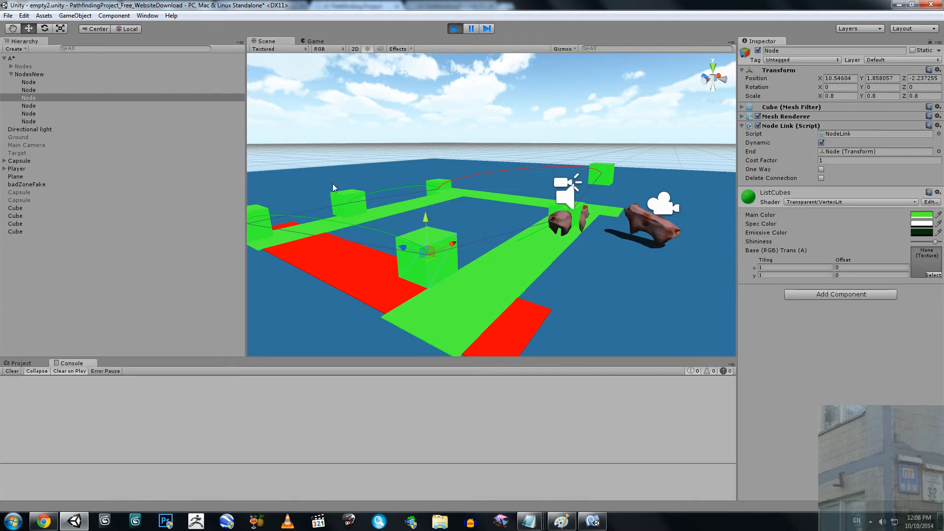